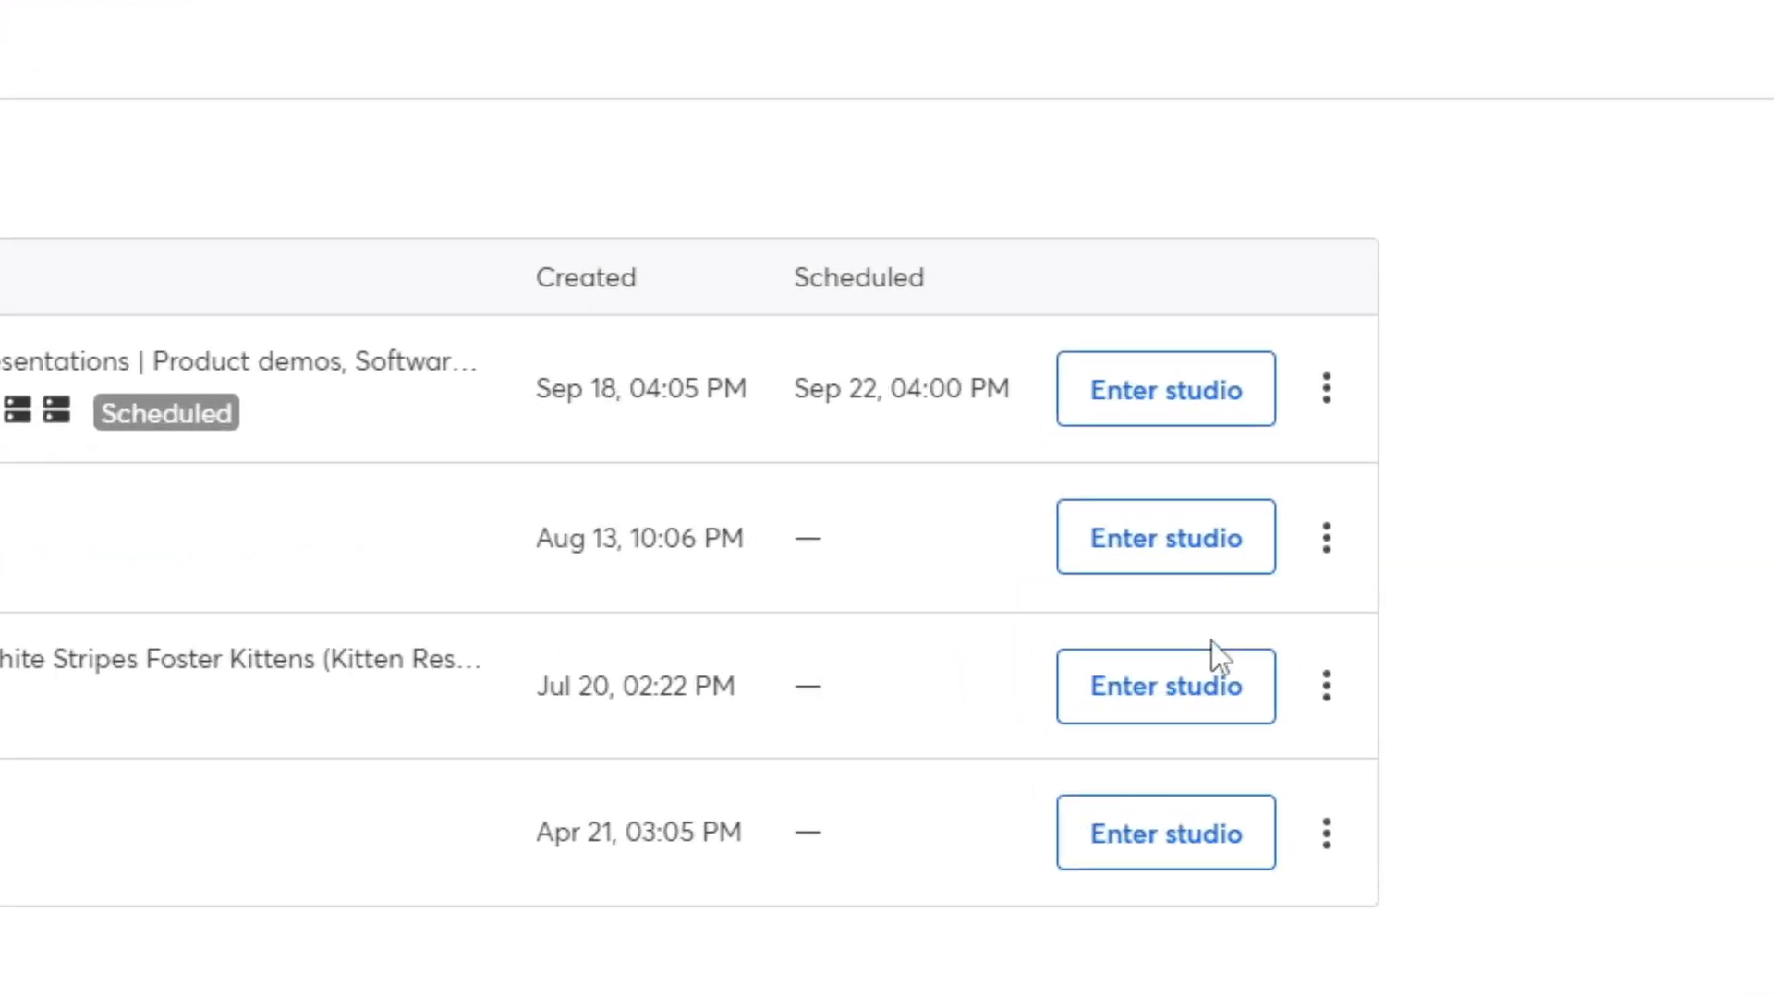
Enter the studio for the chosen broadcast to reach the camera and mic check
left_click(1166, 686)
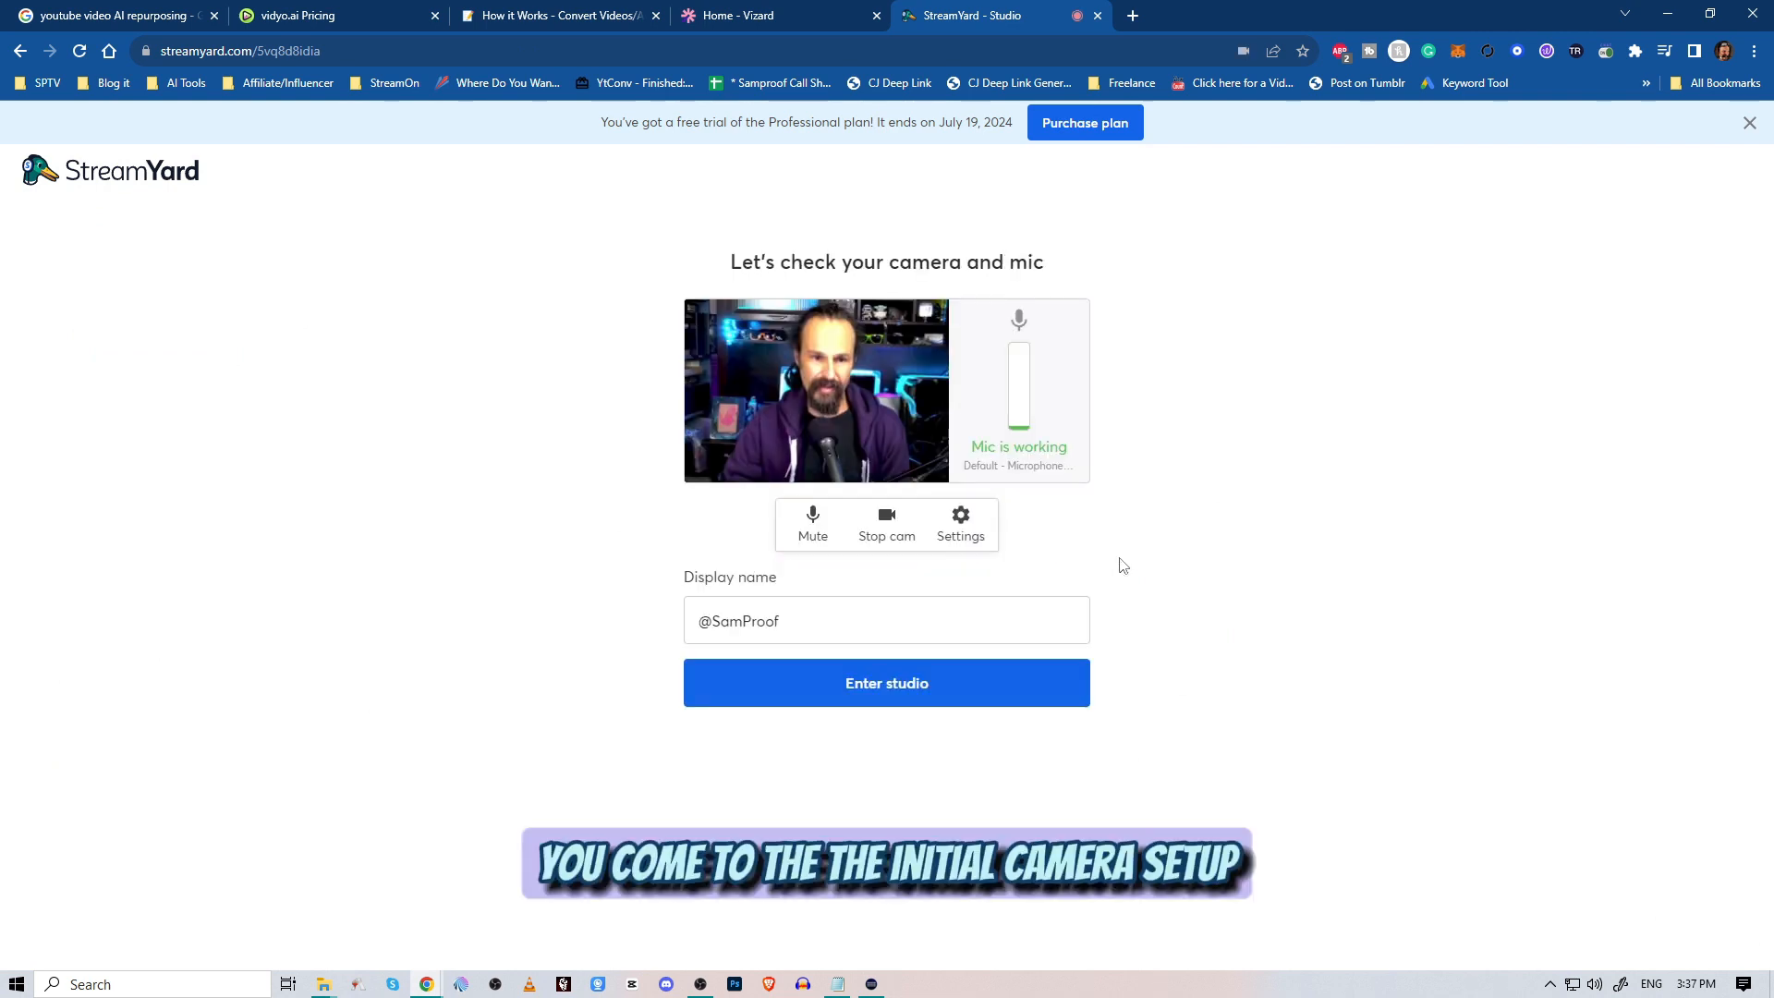
mouse_move(1186, 610)
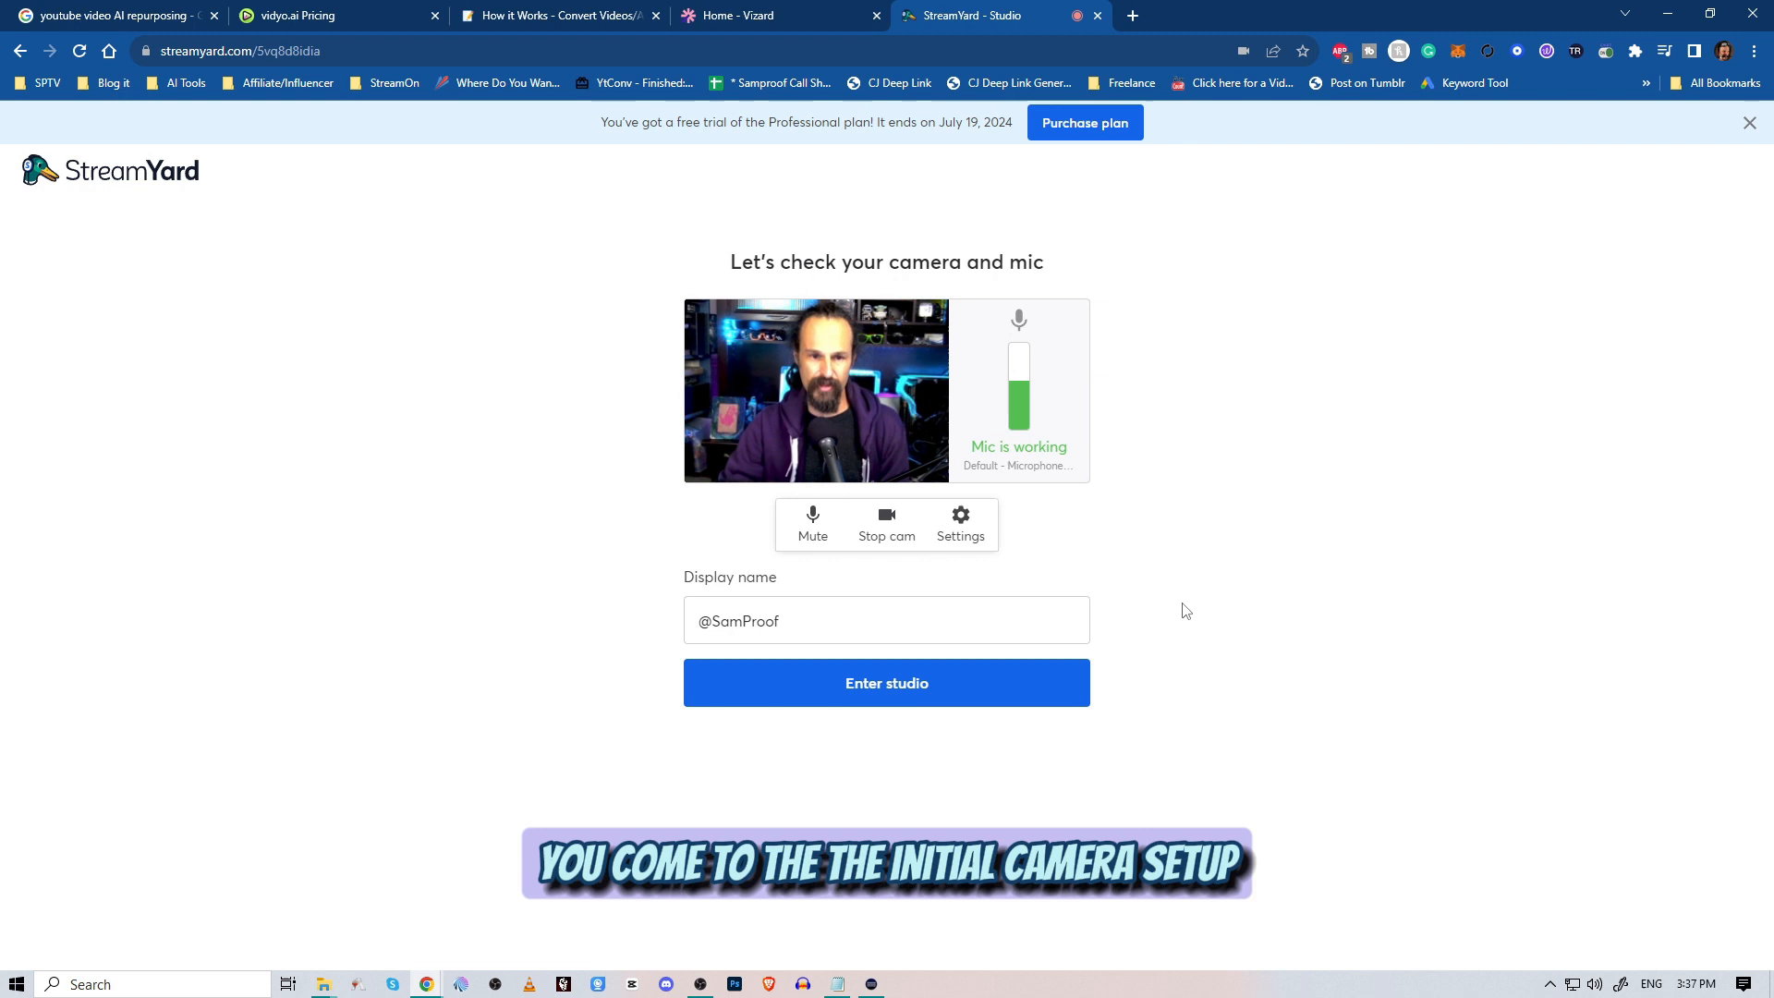
Review the Camera settings, close them, and join the studio with the webcam on stage
left_click(959, 523)
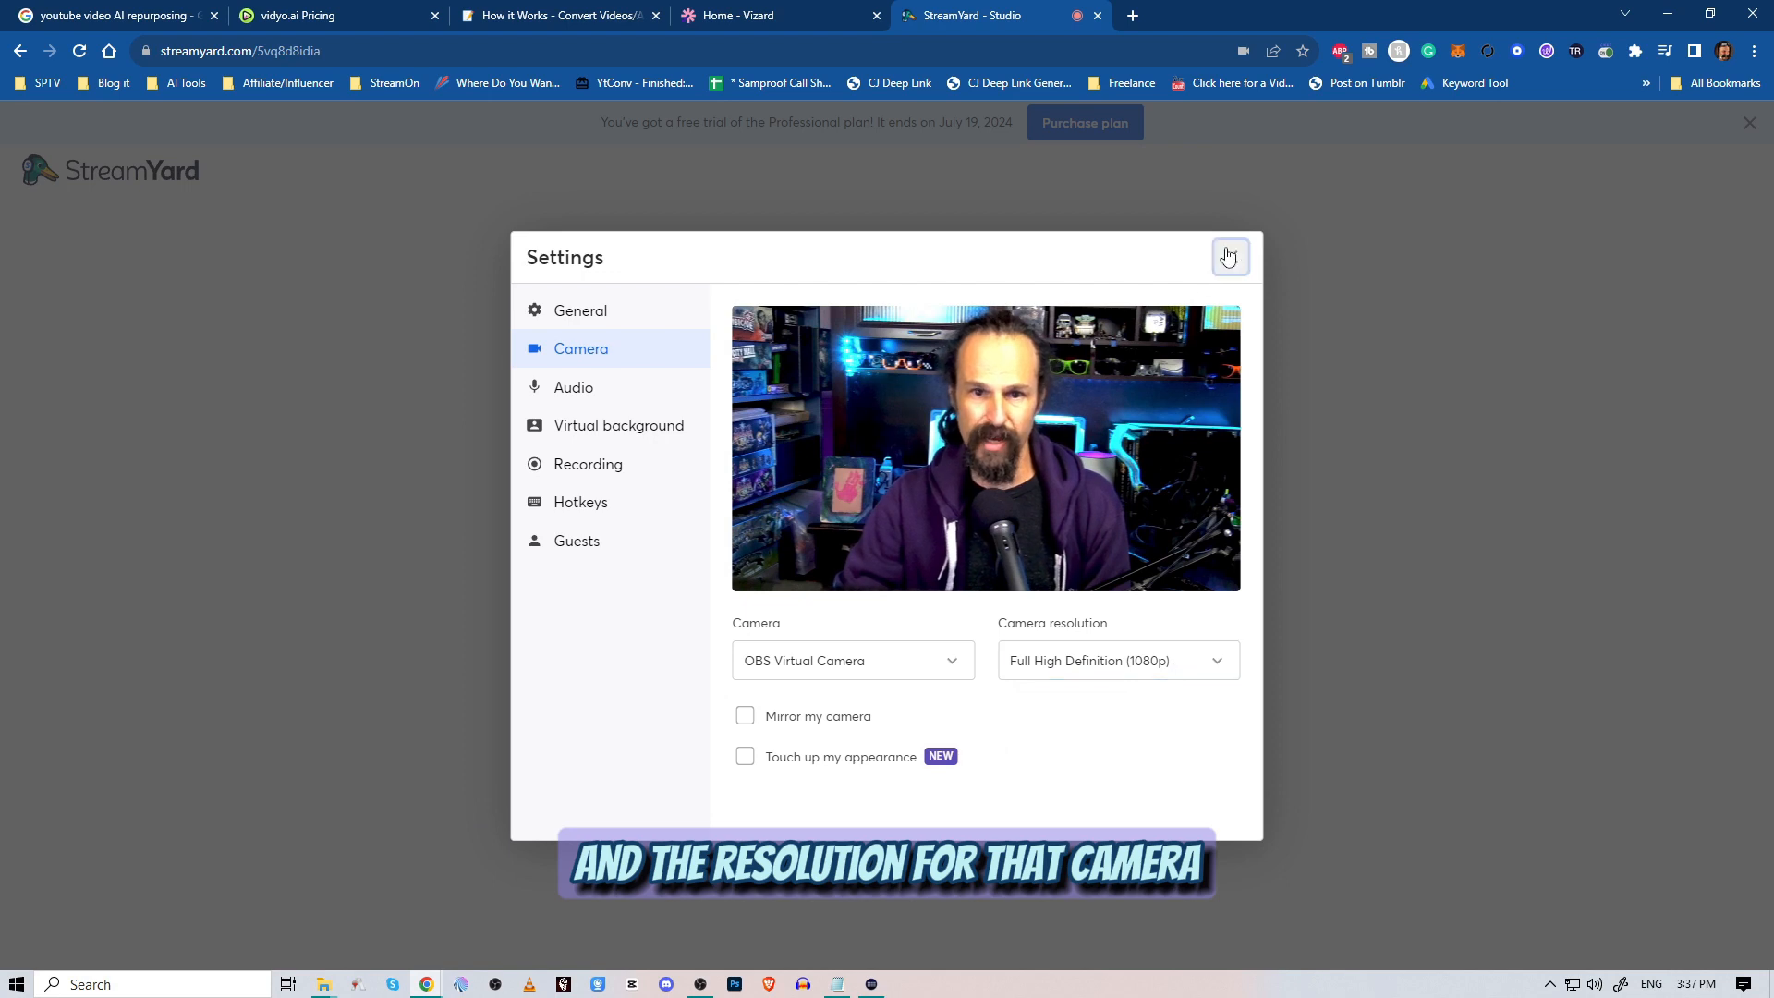
left_click(1230, 256)
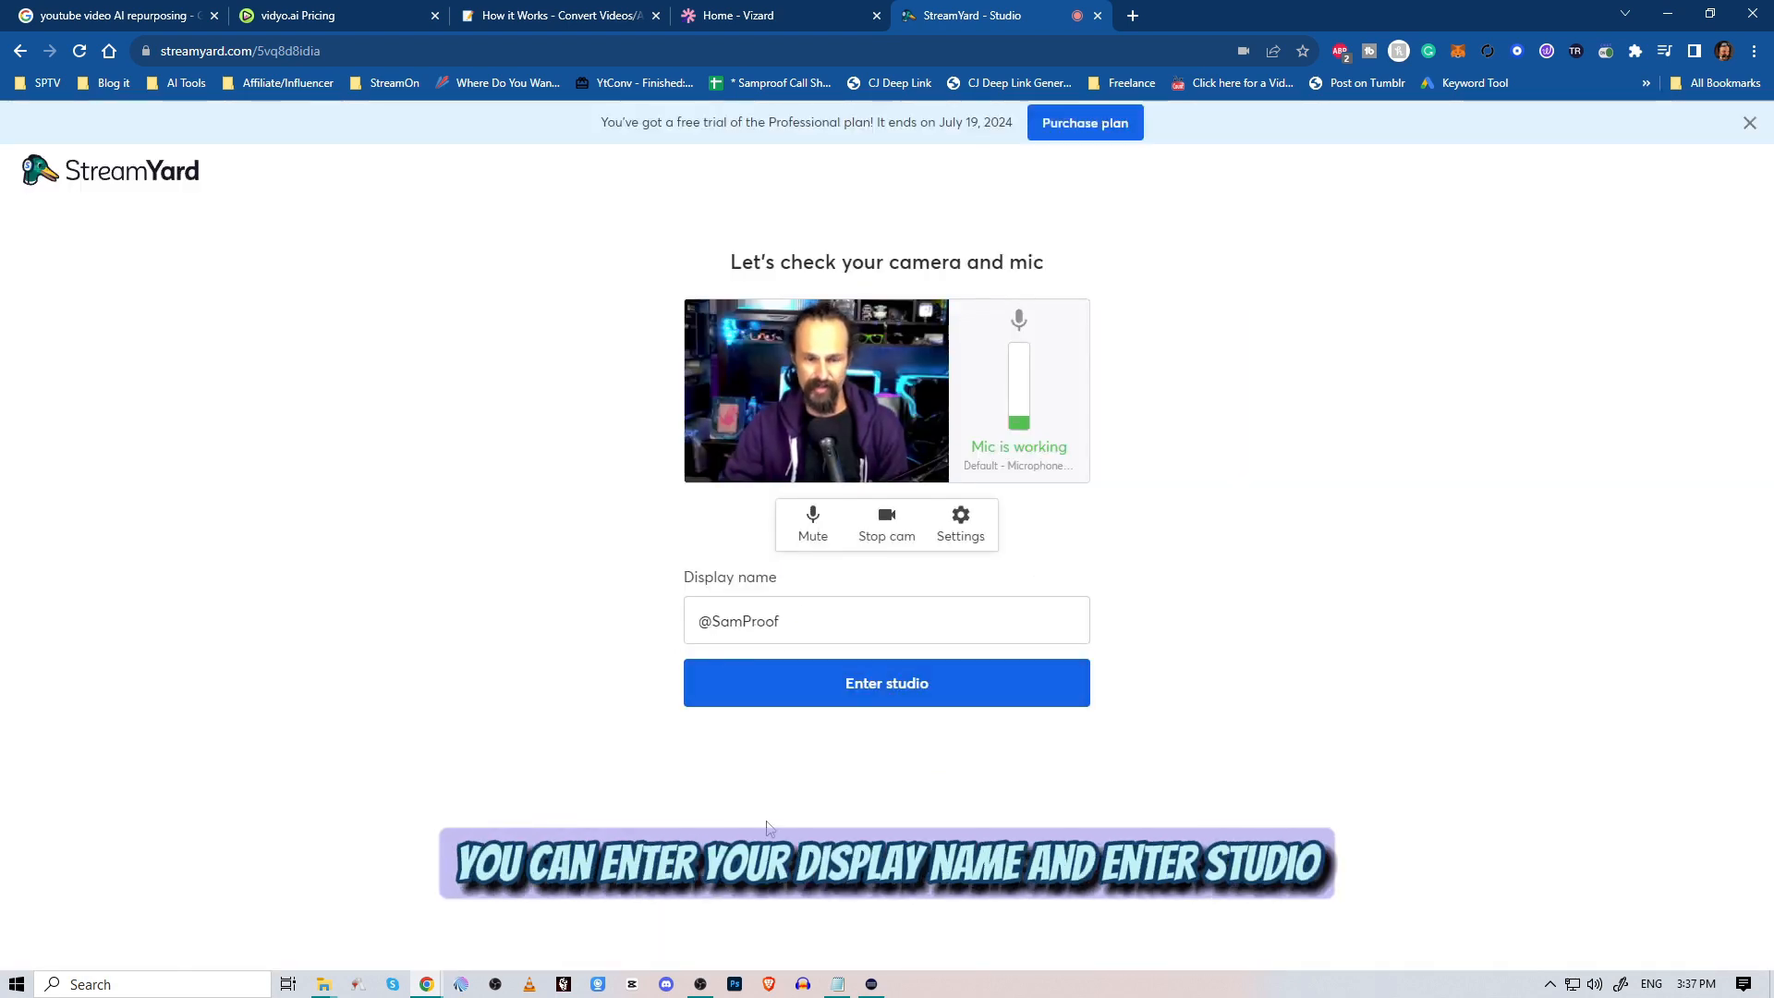
left_click(886, 682)
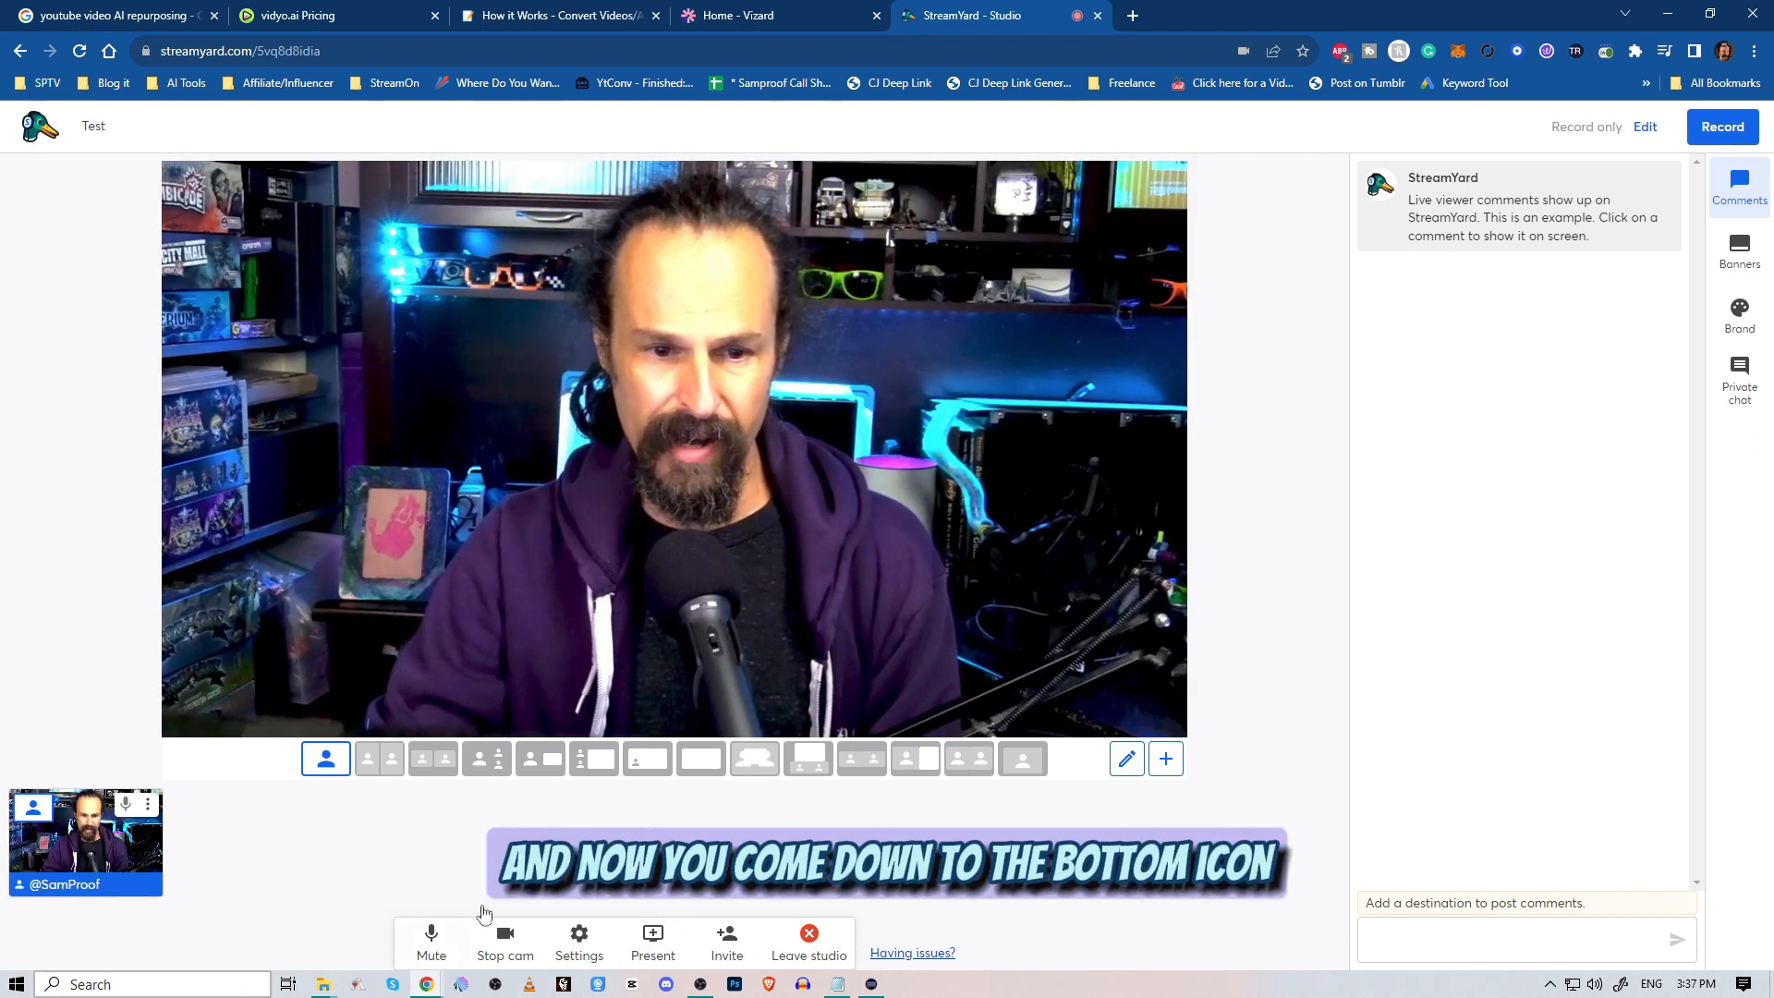
Share the HD Pro Webcam C920 as an extra camera at 1080p resolution
left_click(652, 942)
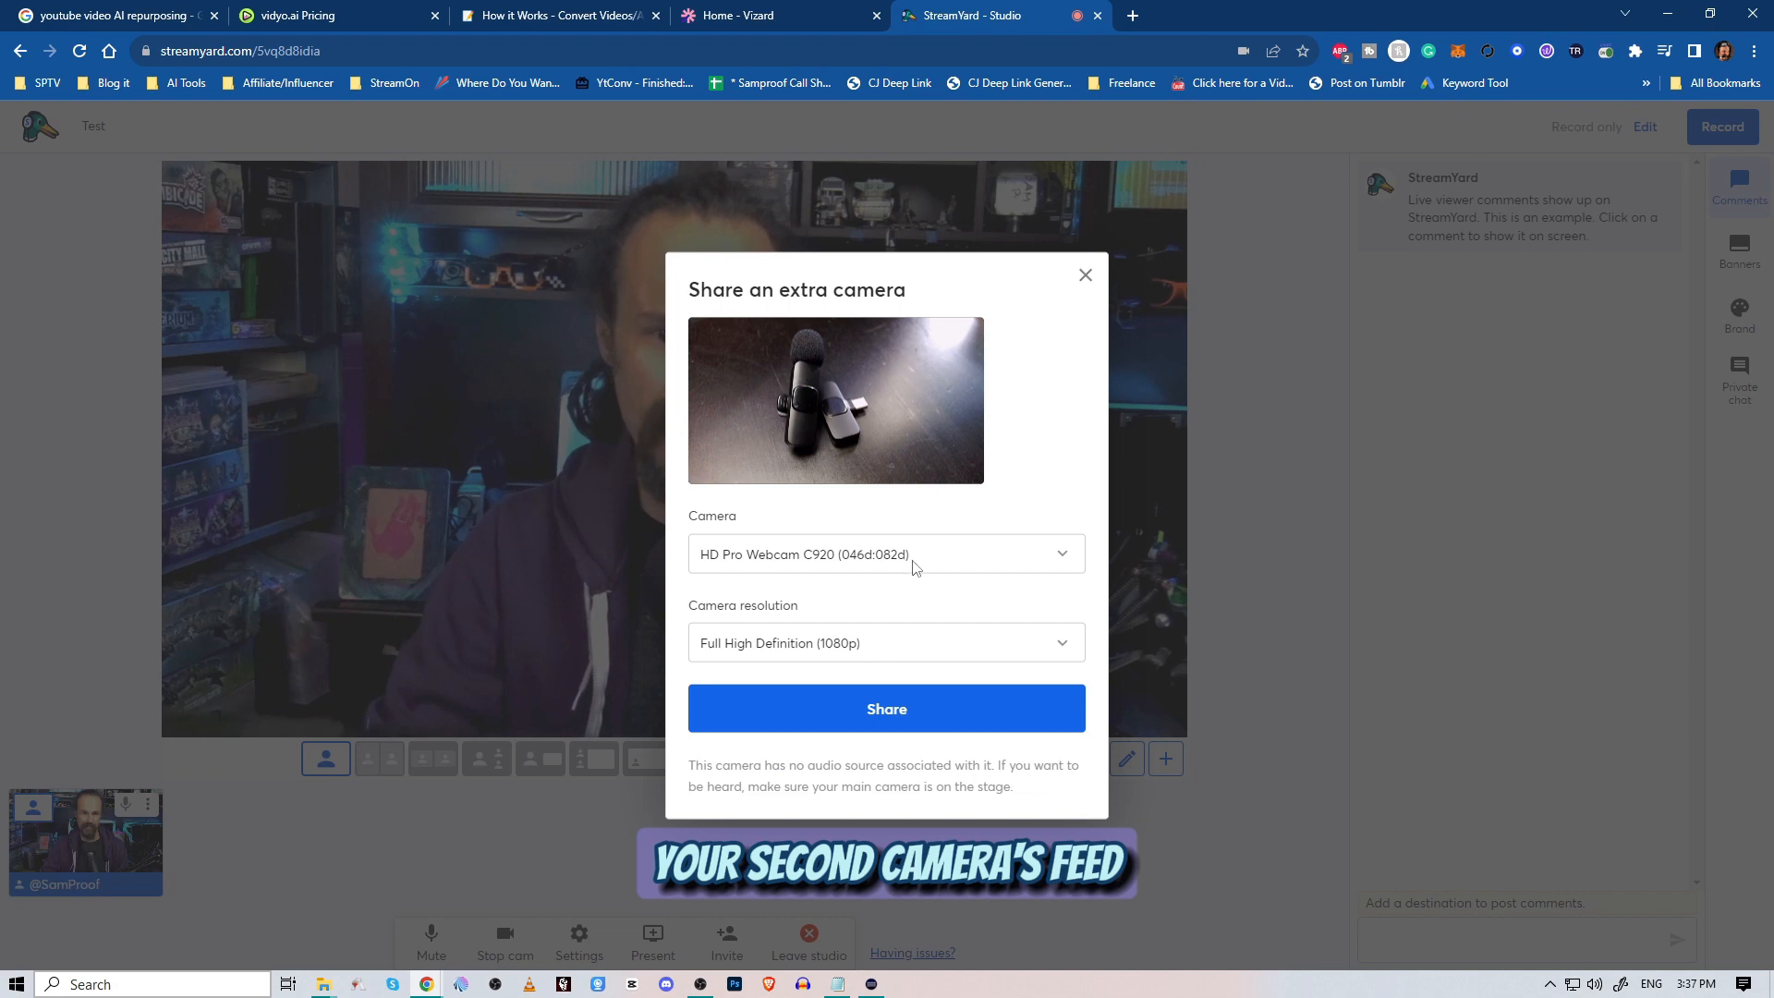
left_click(886, 554)
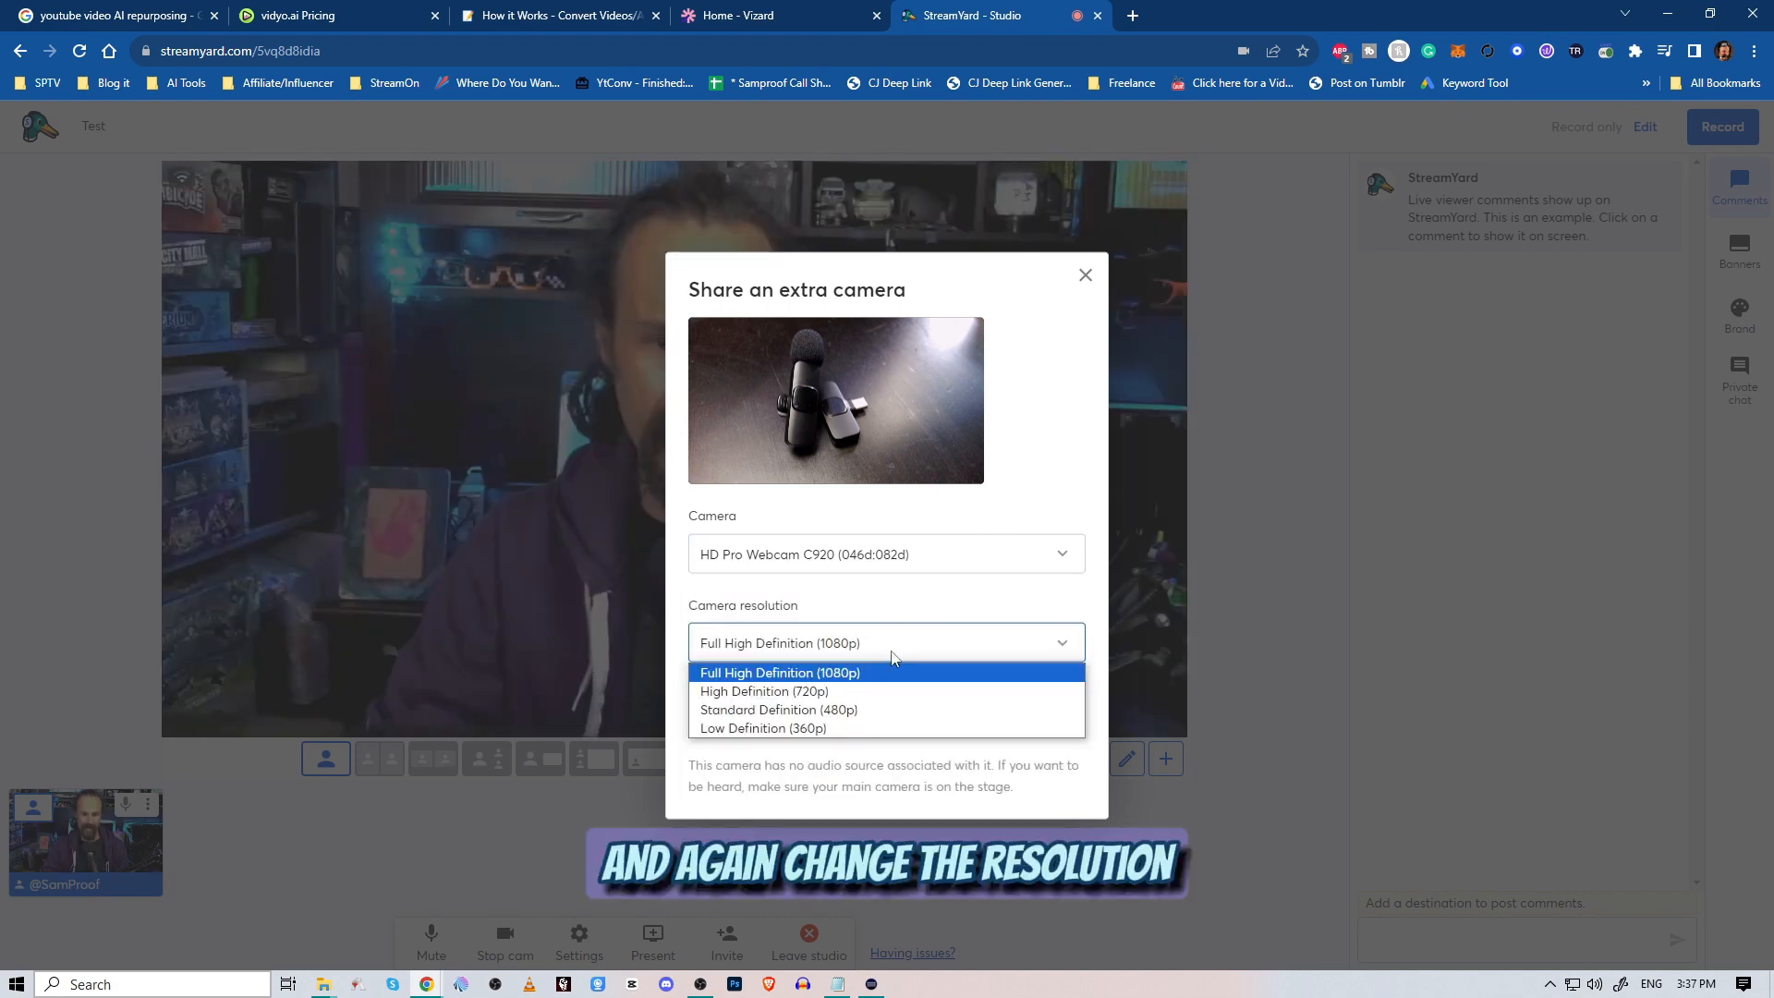
left_click(780, 672)
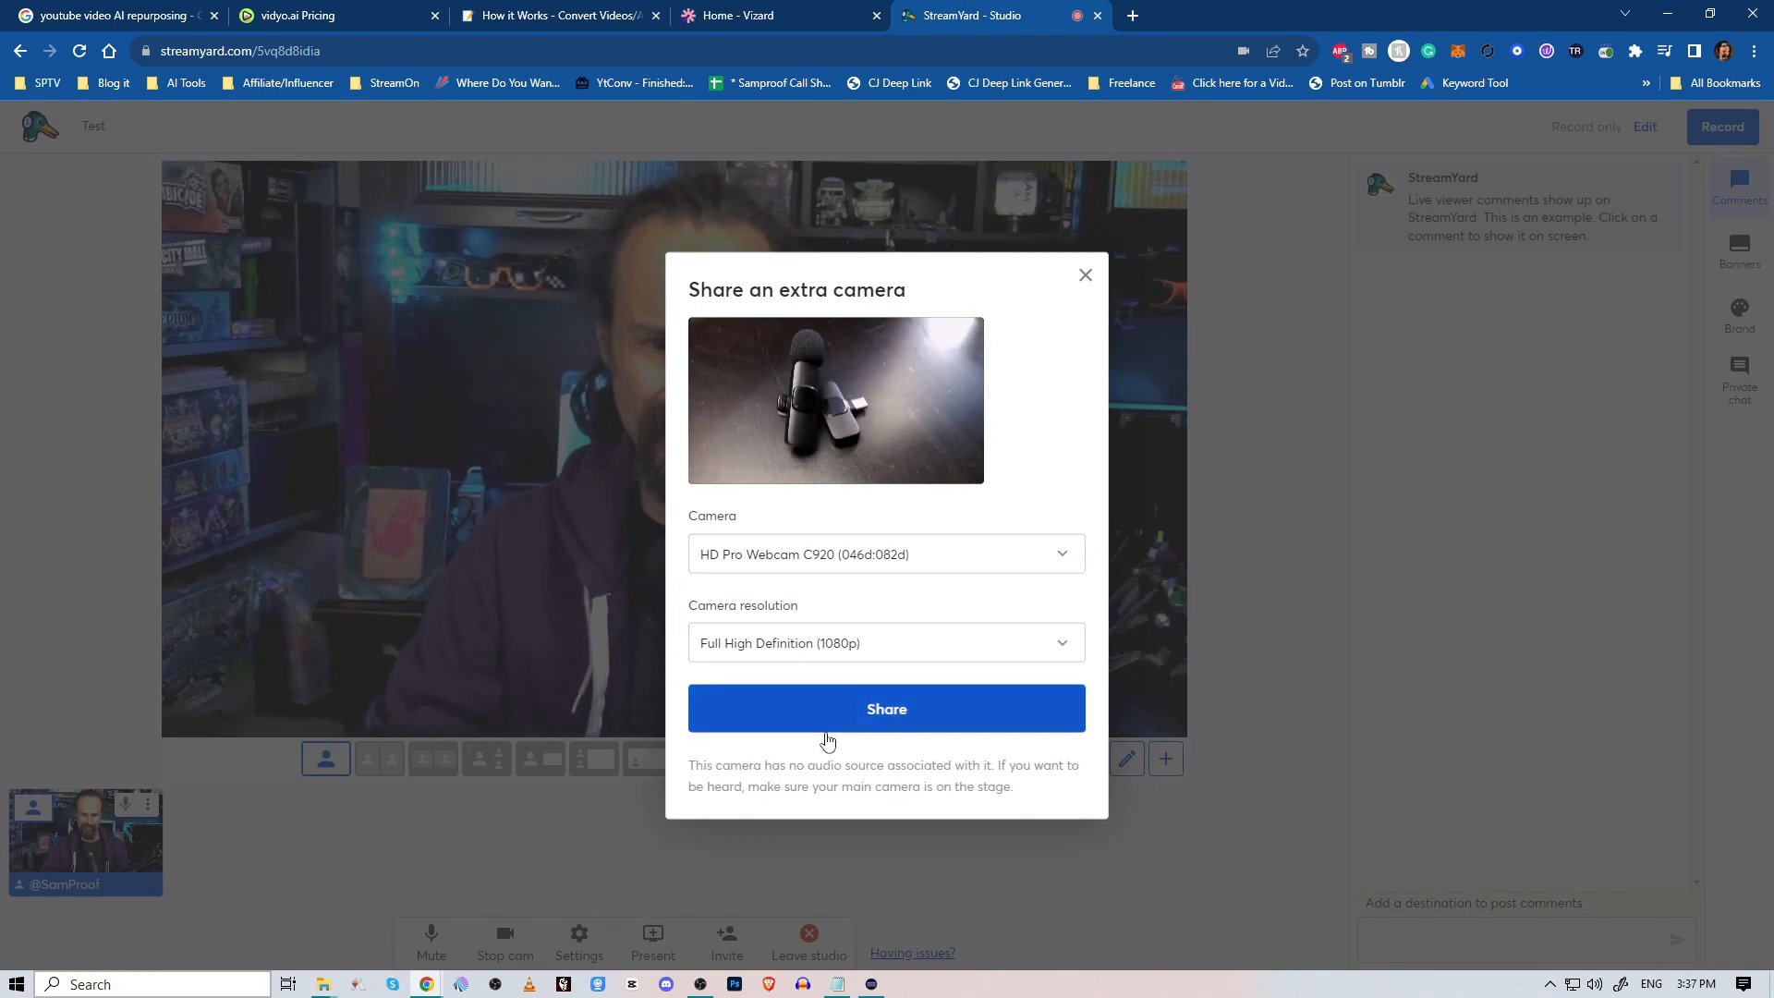
left_click(886, 709)
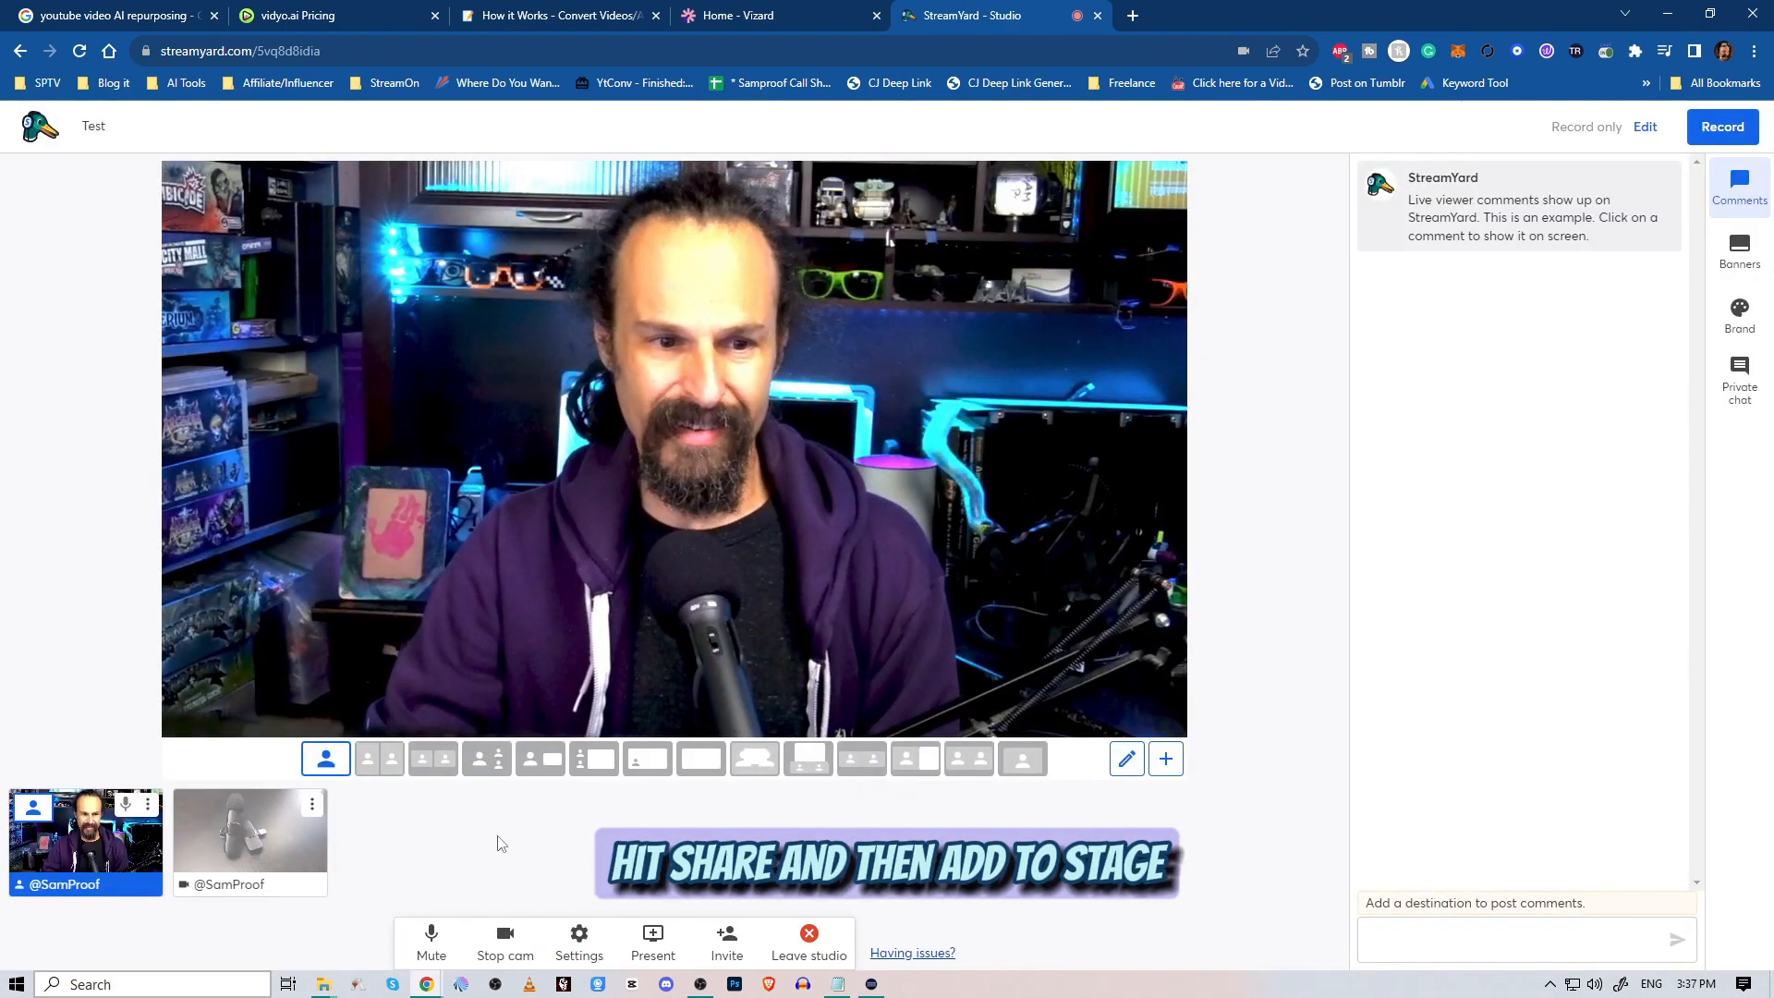
Add the product camera to stage, use the large-plus-small layout, enlarge the product shot
left_click(432, 759)
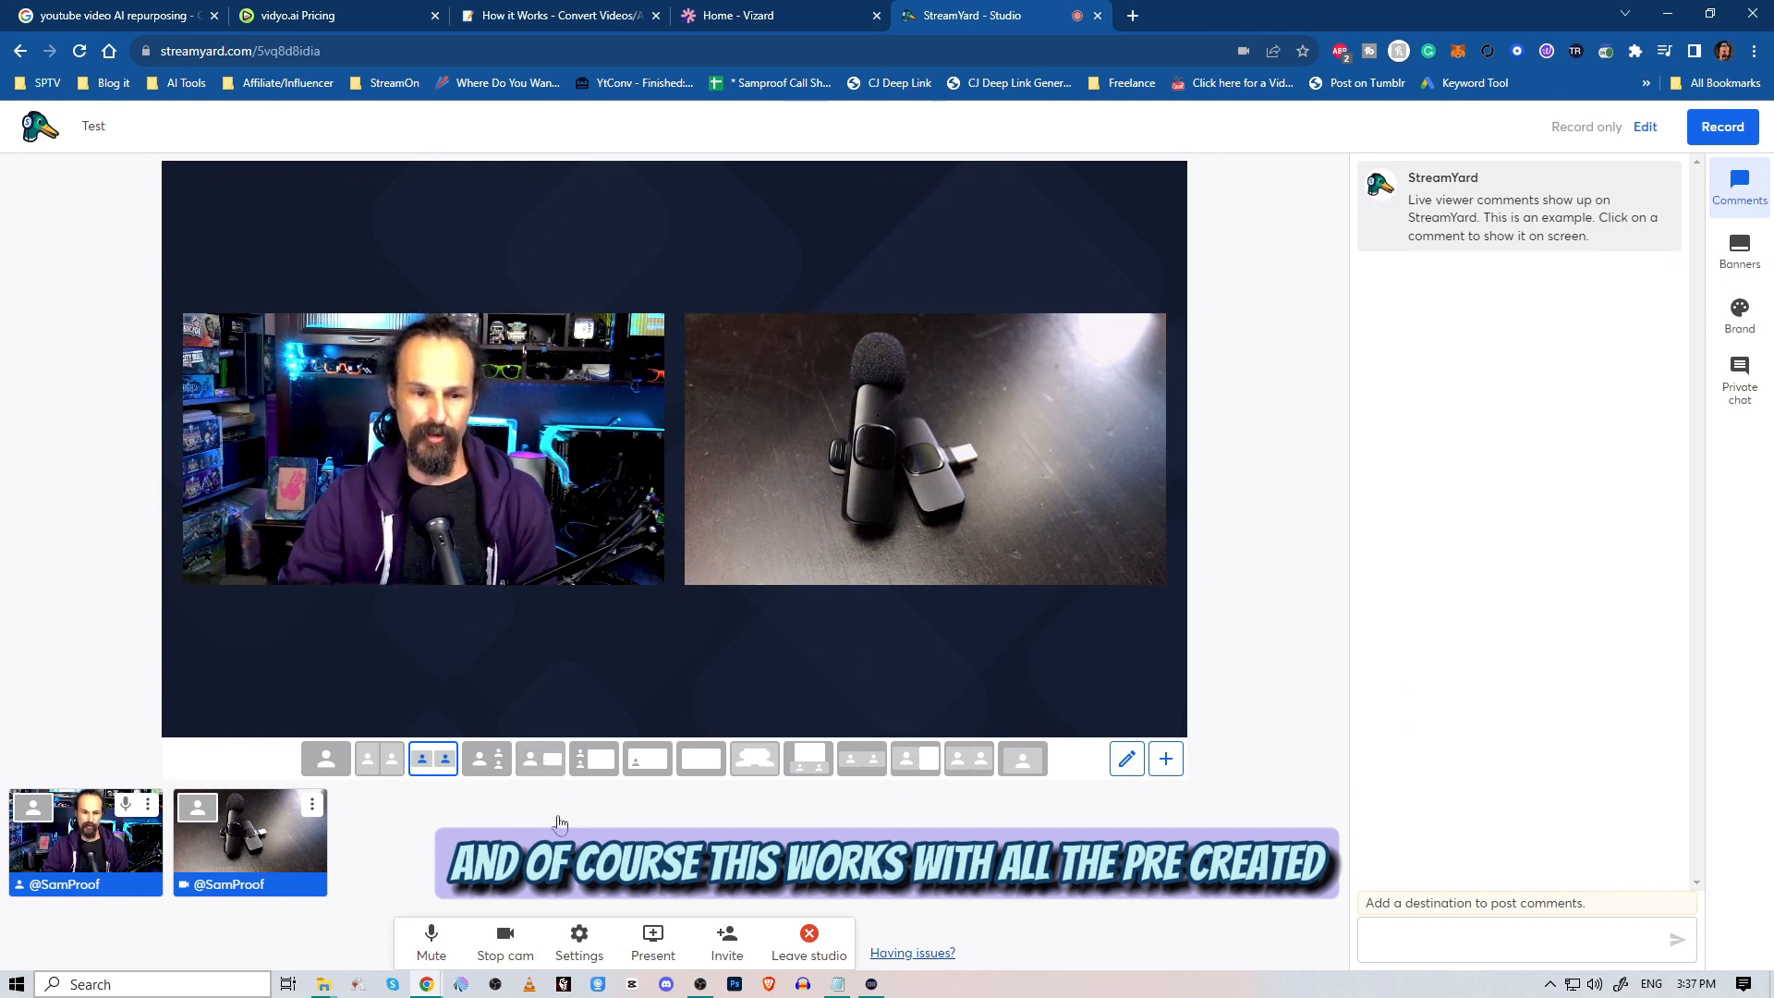
left_click(540, 758)
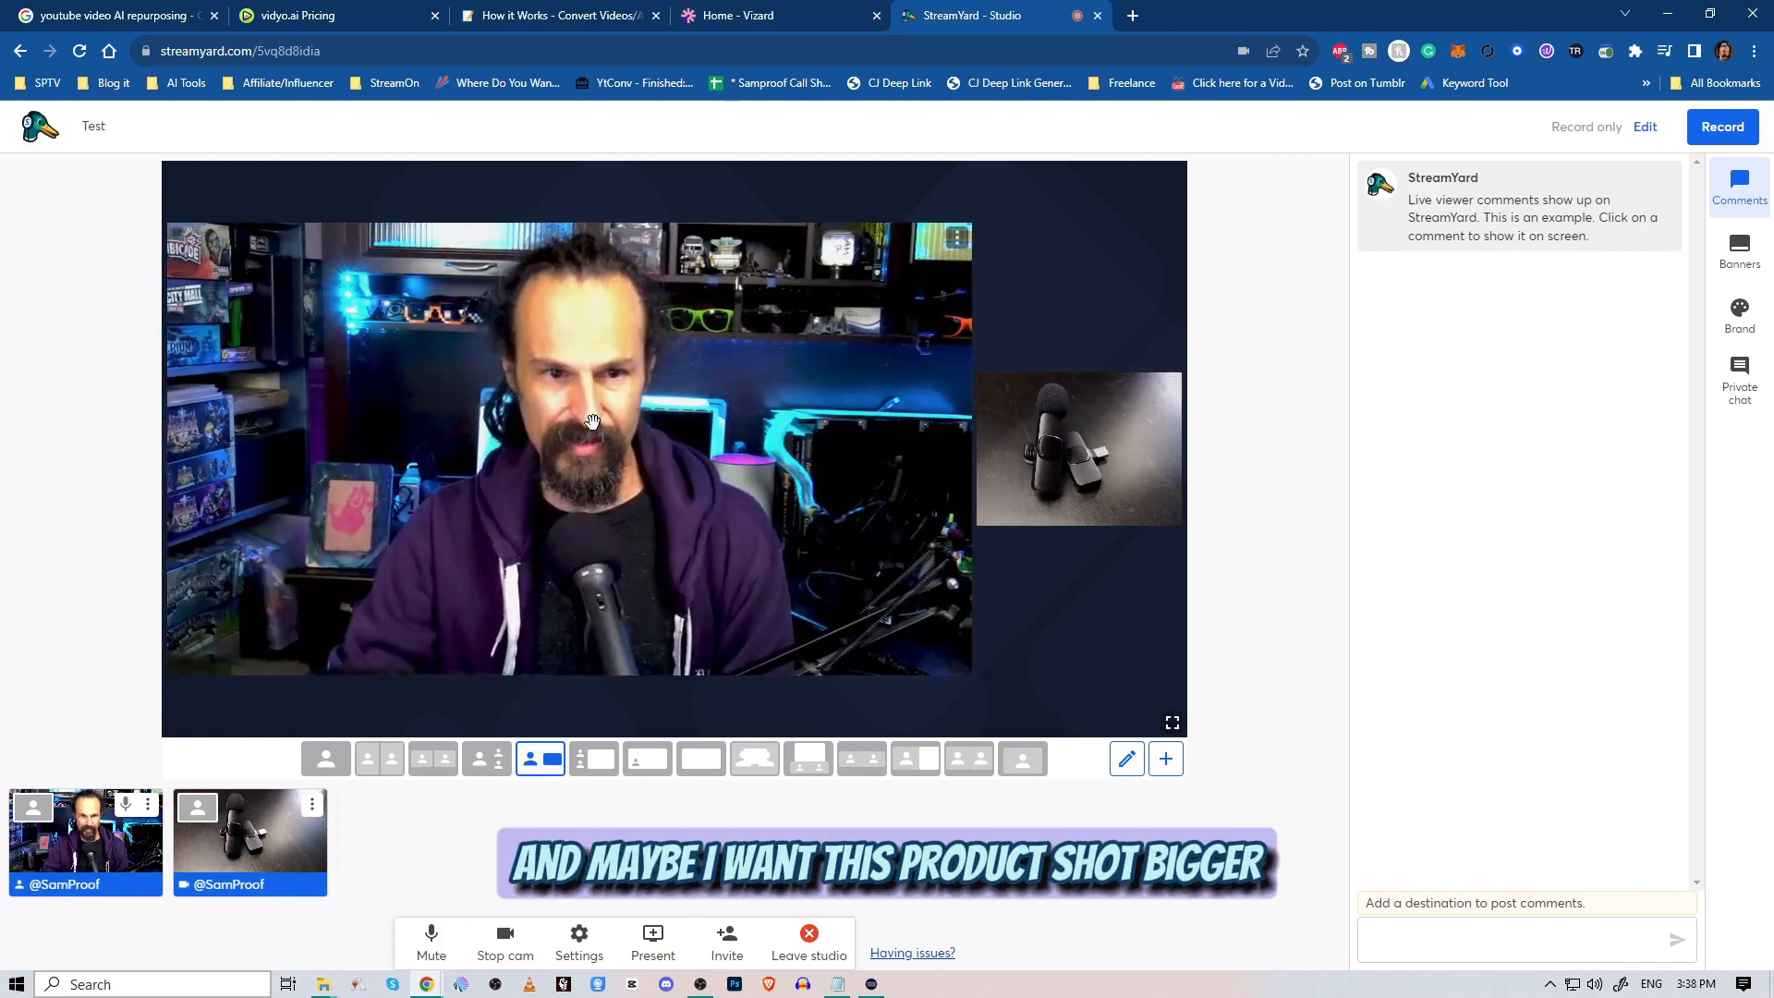
left_click(1077, 449)
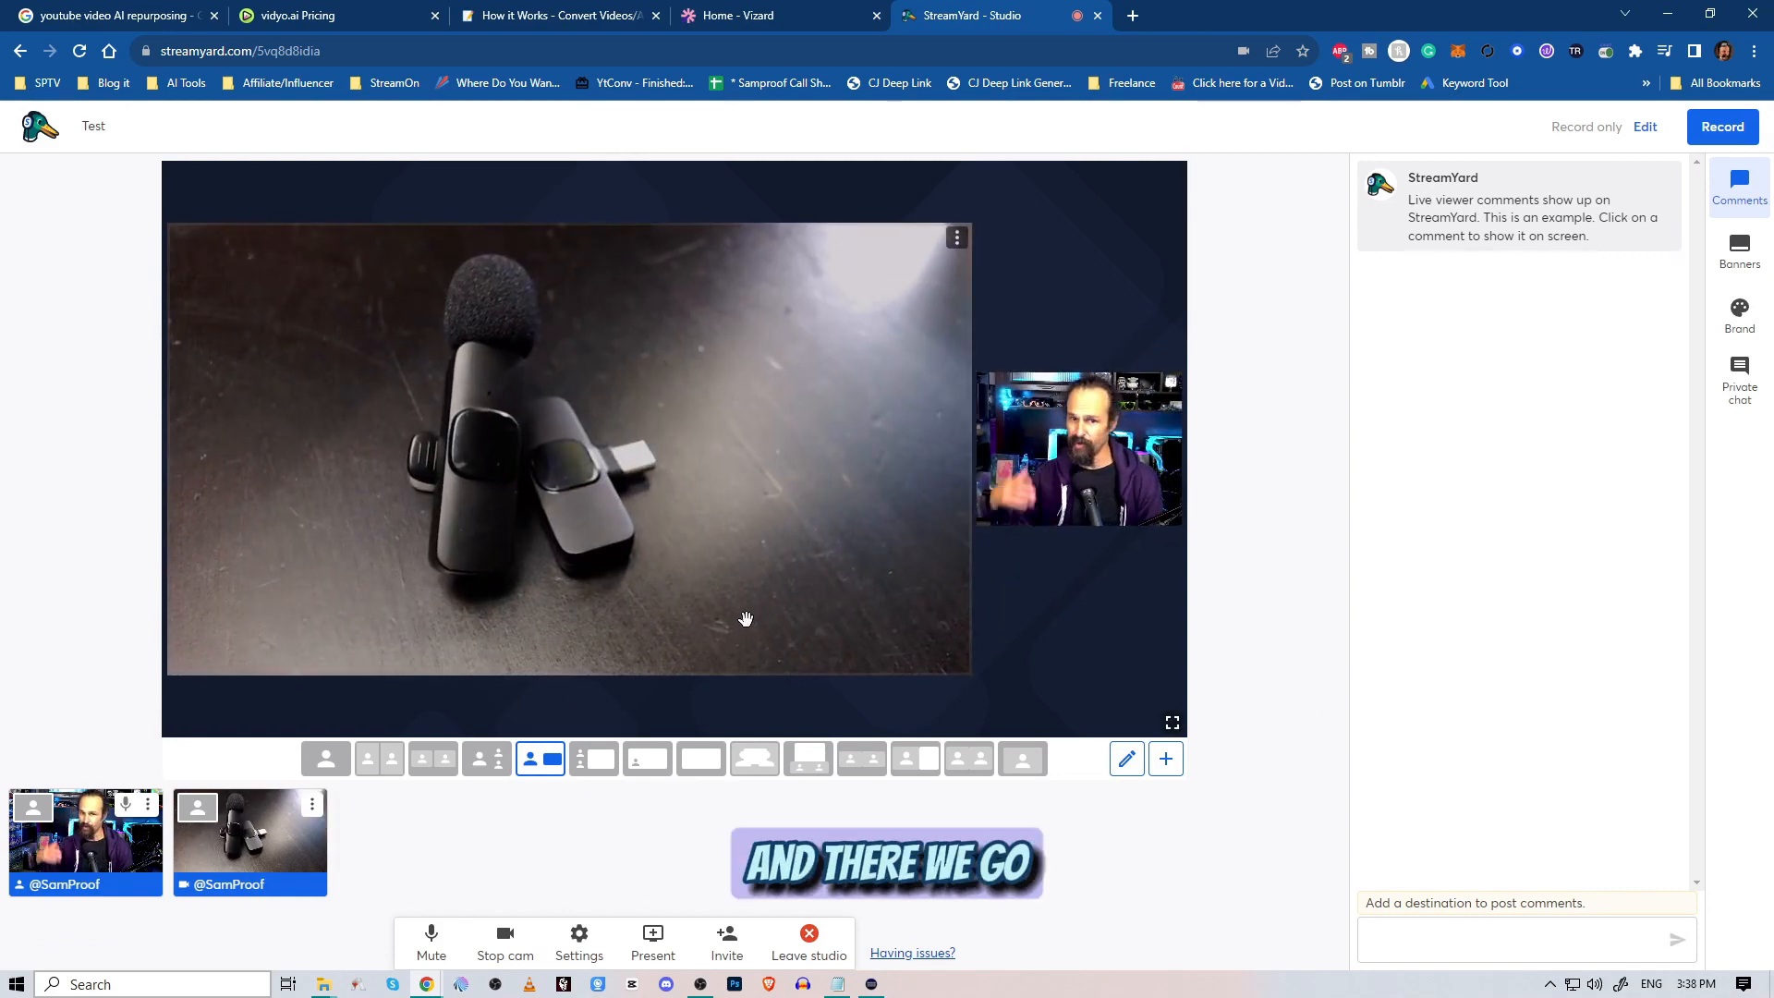